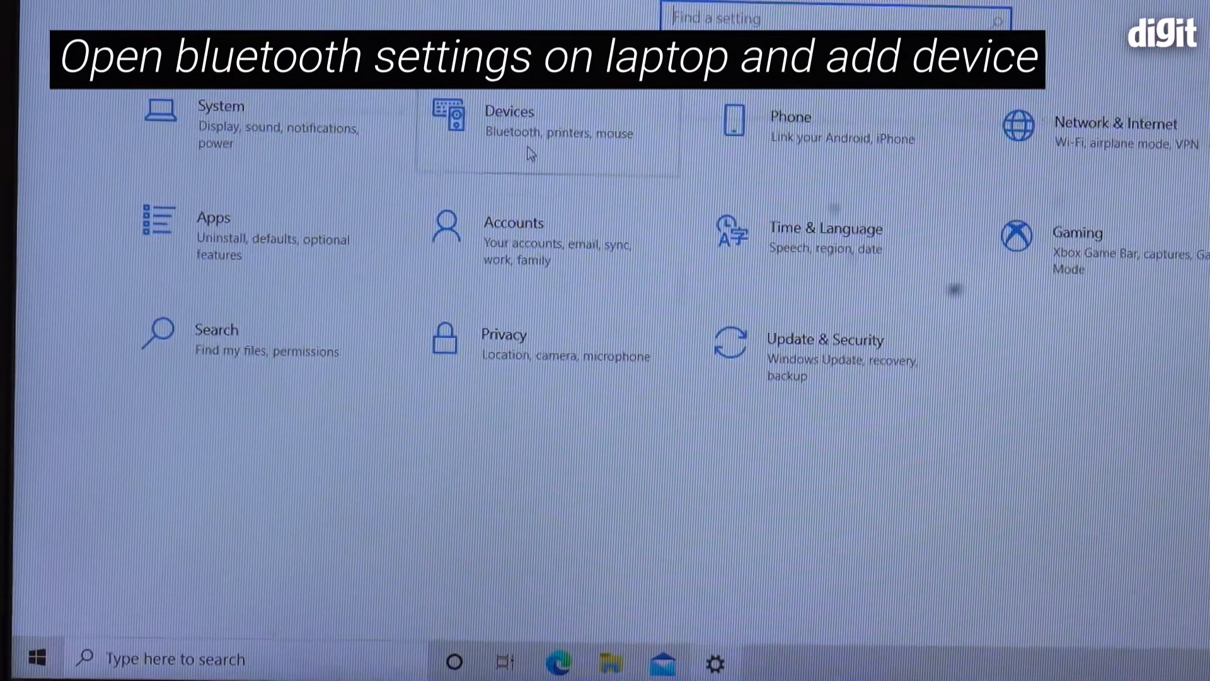
# - Open the Devices page and switch Bluetooth from Off to On
pyautogui.click(509, 112)
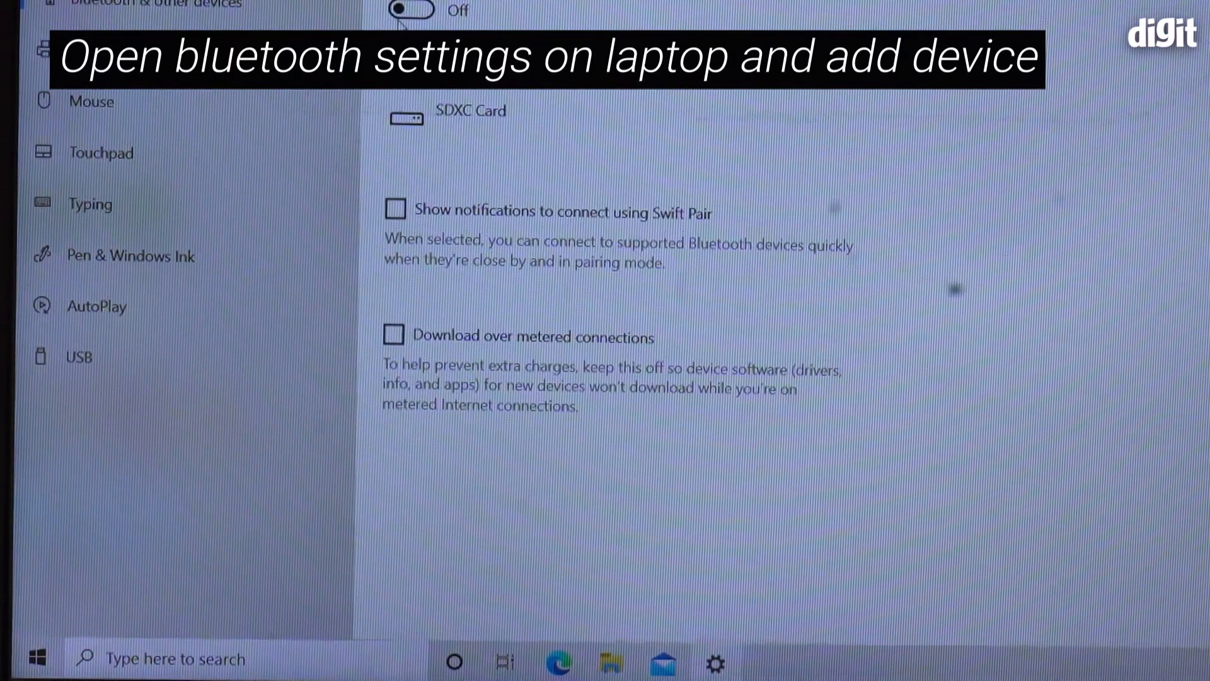
pyautogui.click(410, 11)
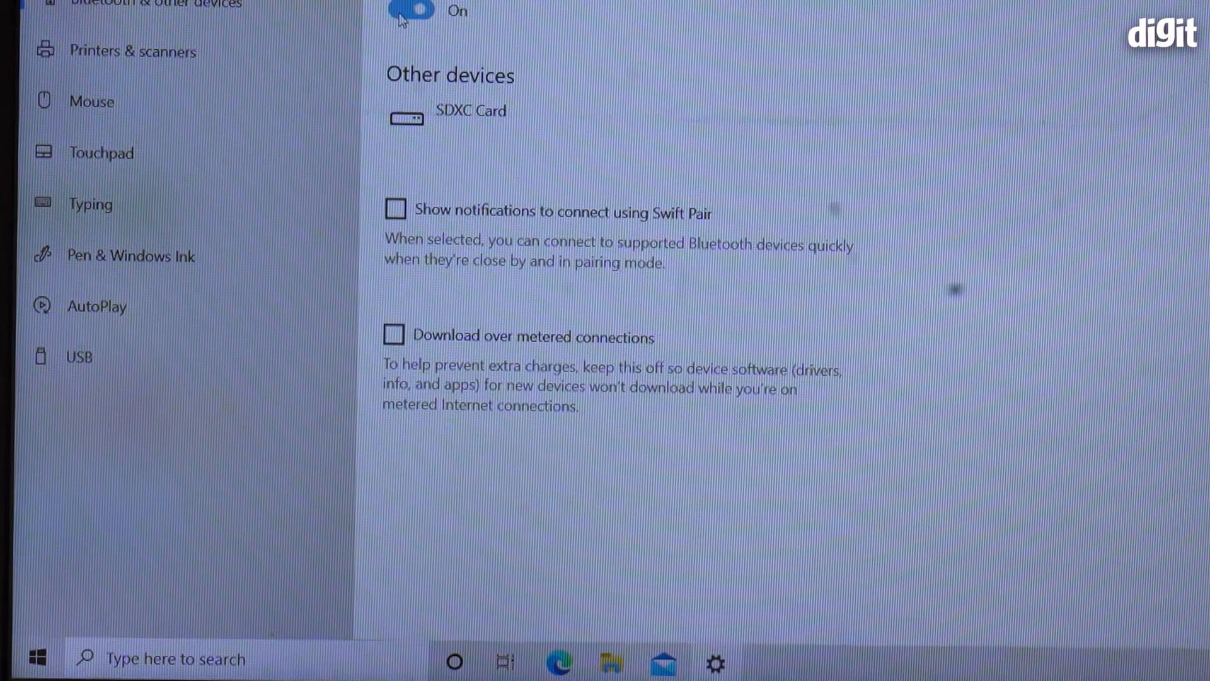